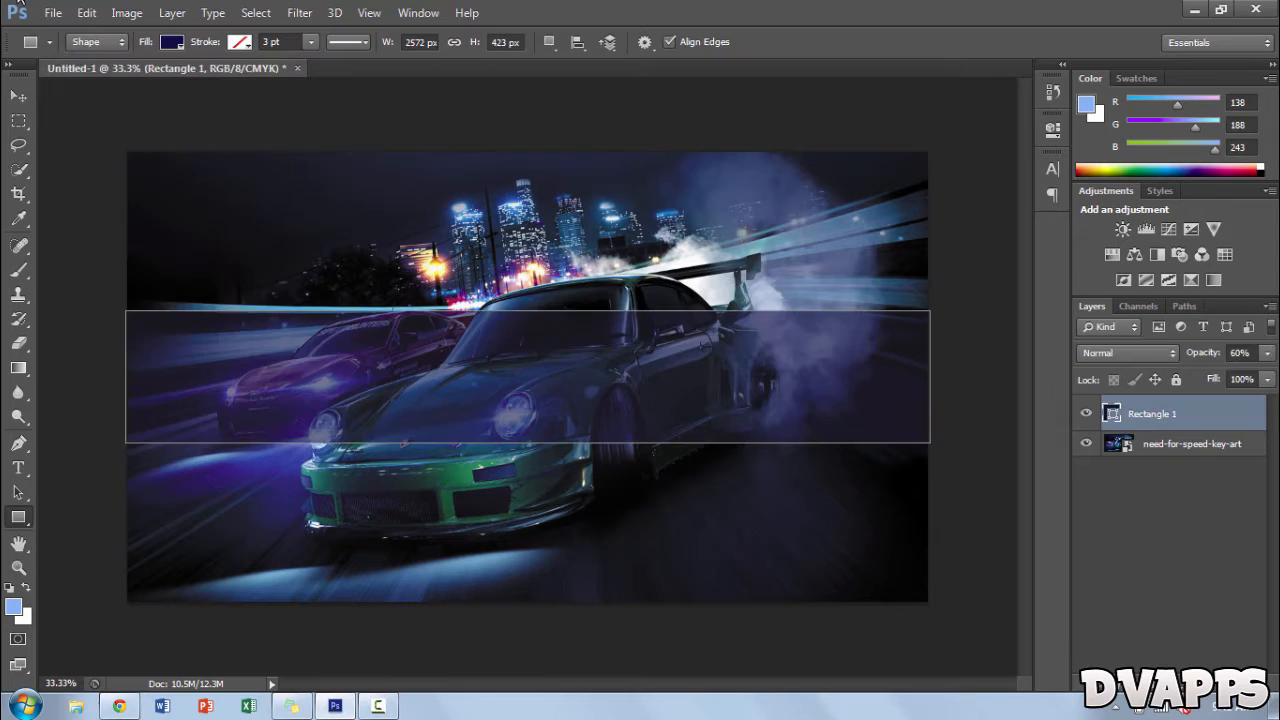
# Fill the Rectangle 1 band across the car art with blue
pyautogui.click(172, 42)
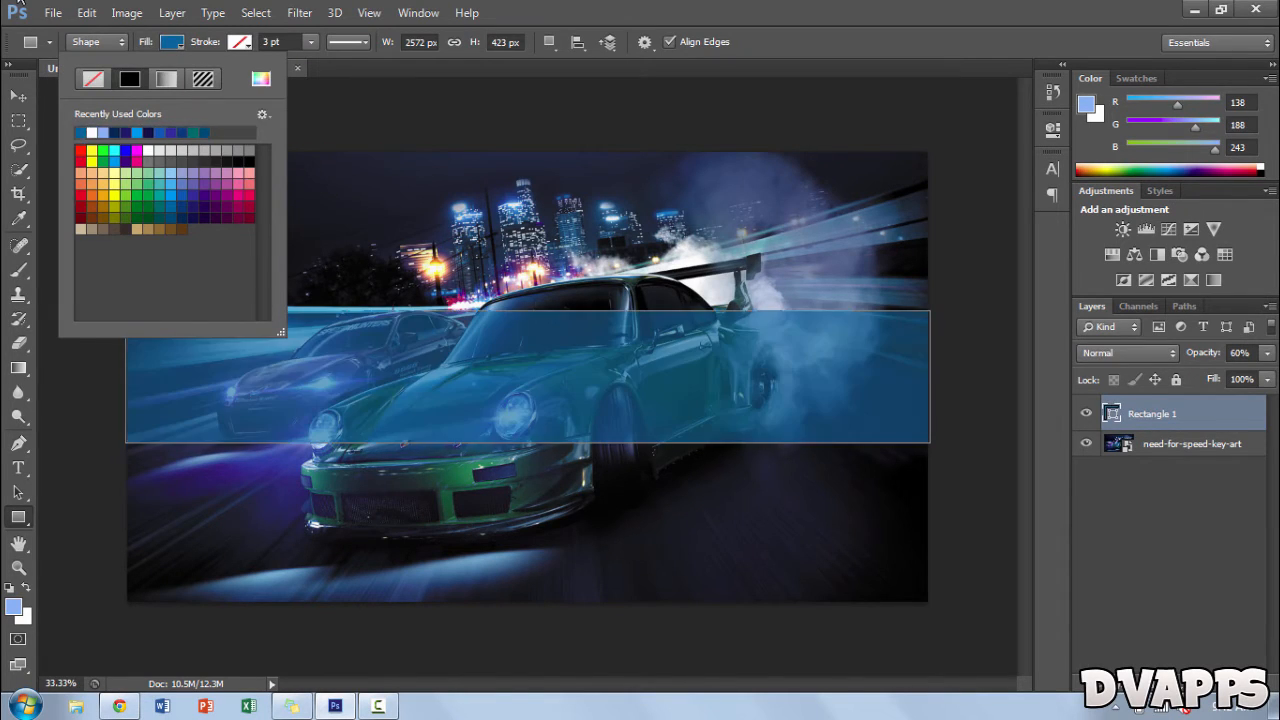
pyautogui.click(120, 706)
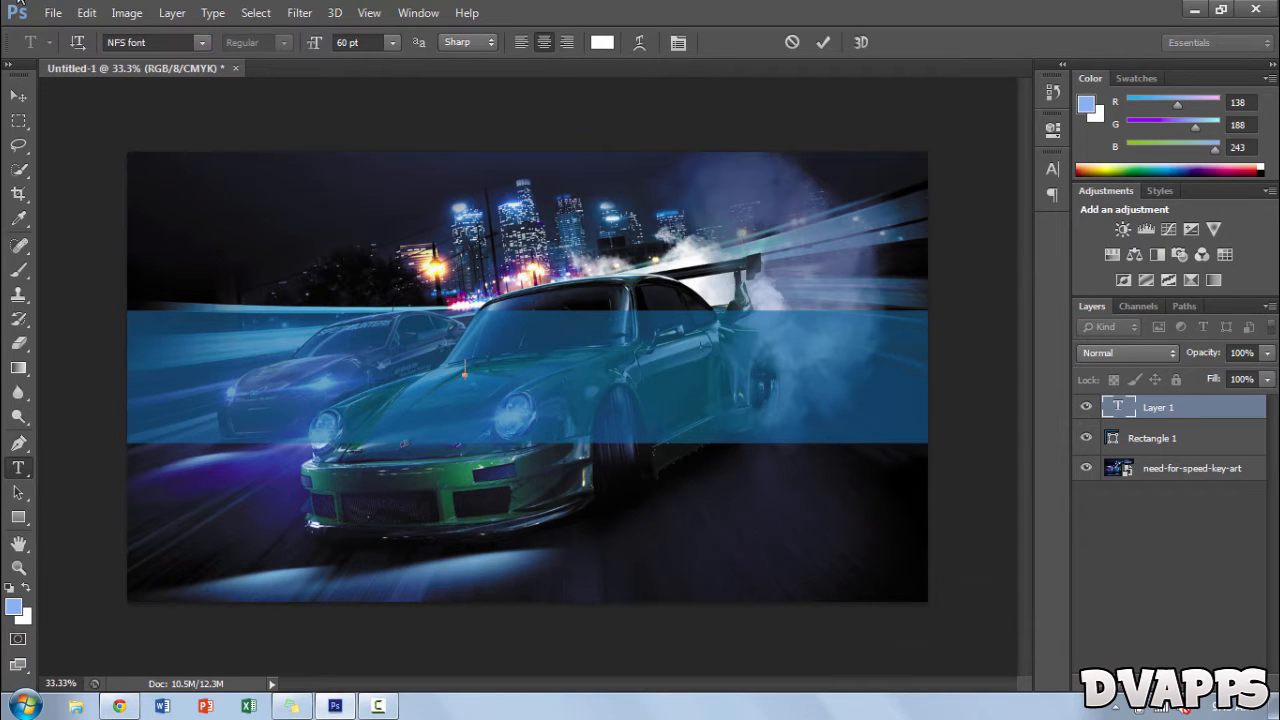
# Add the title text 'LYNX PLAYs' and set its gradient overlay in Layer Style
pyautogui.write('LYNX PLAYs')
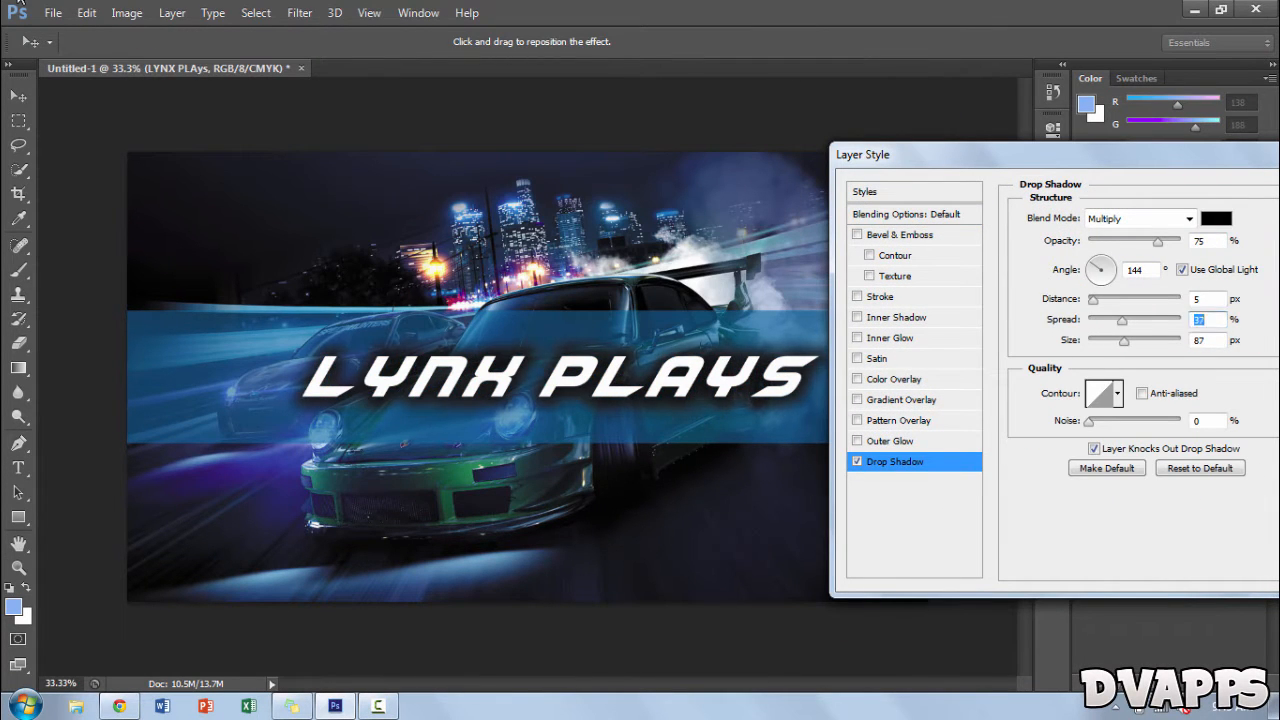
pyautogui.click(900, 400)
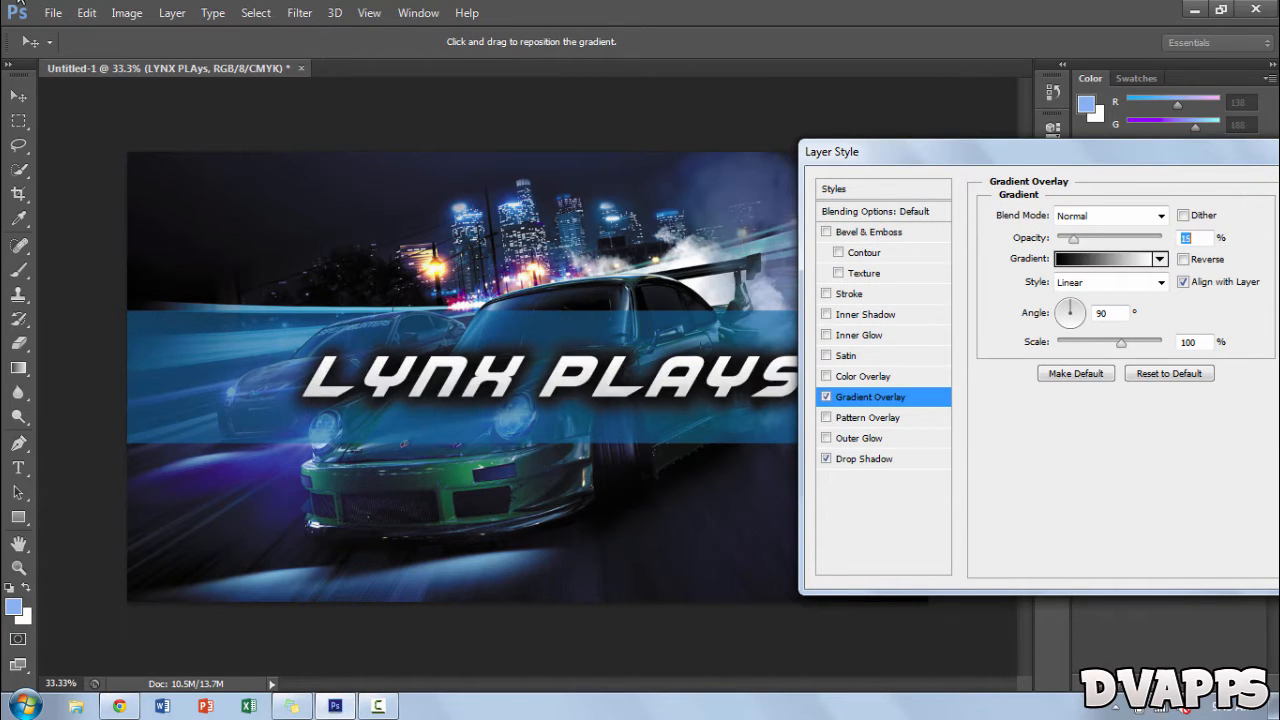
pyautogui.click(848, 292)
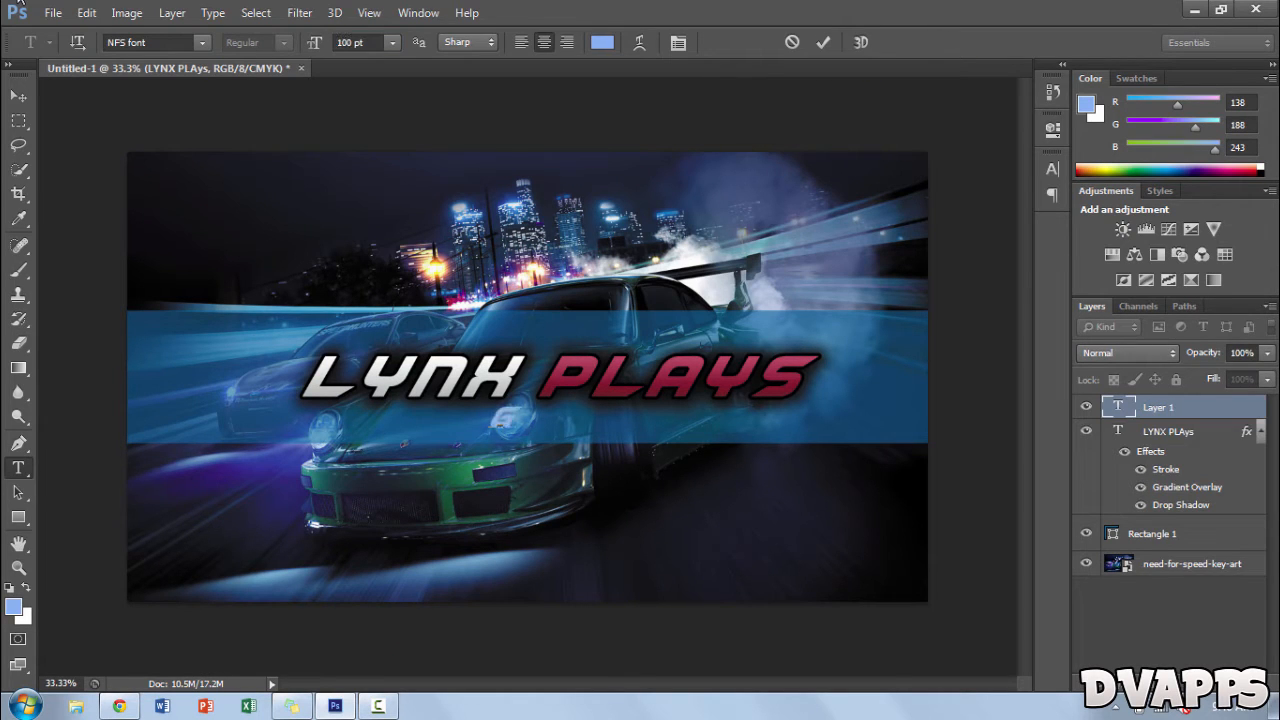
# Add 'GAMING COMMENTATOR' subtext under the title and bring up its Layer Style
pyautogui.write('GAMING COMMENTATOR')
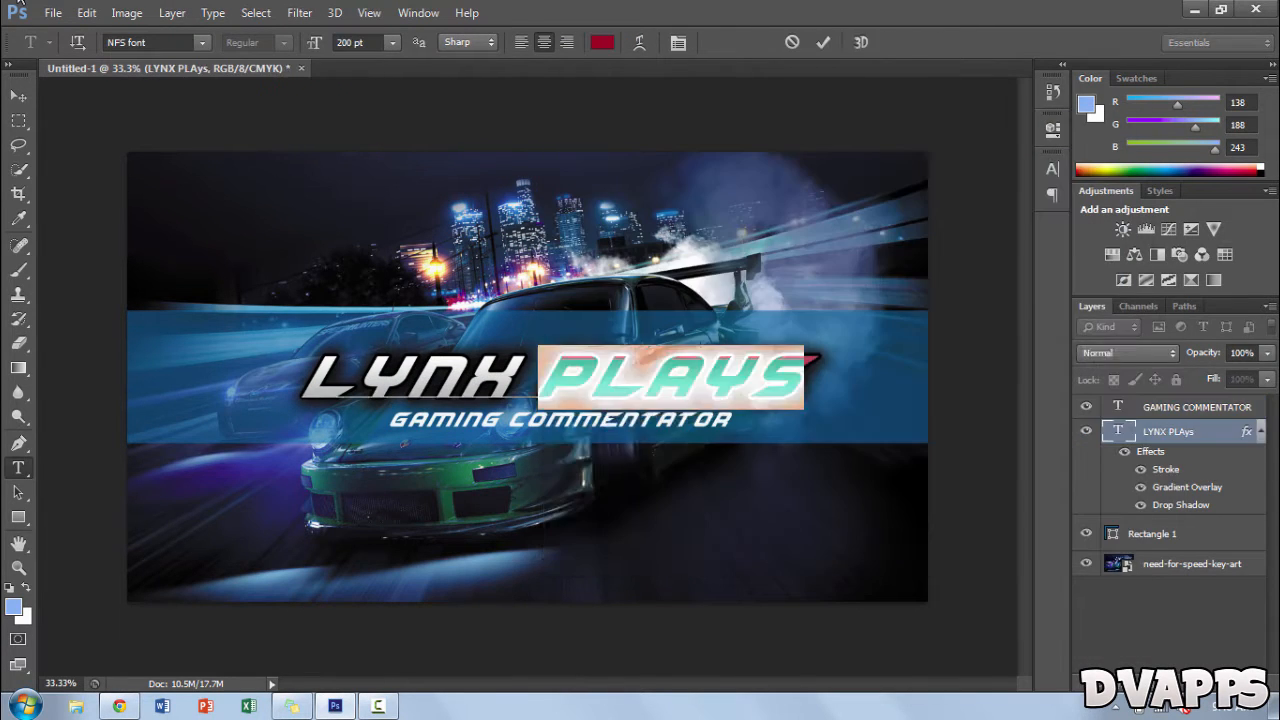
pyautogui.doubleClick(1168, 432)
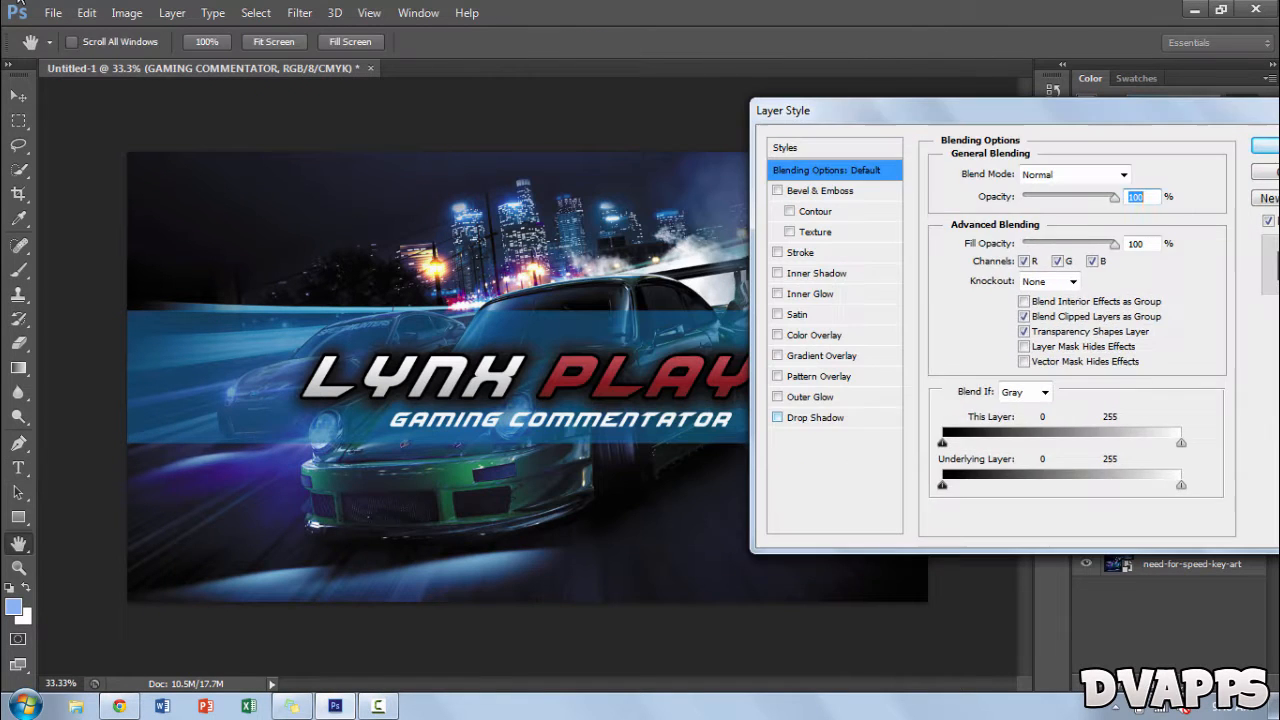
# Enable a gradient overlay and a black stroke on the subtext
pyautogui.click(778, 418)
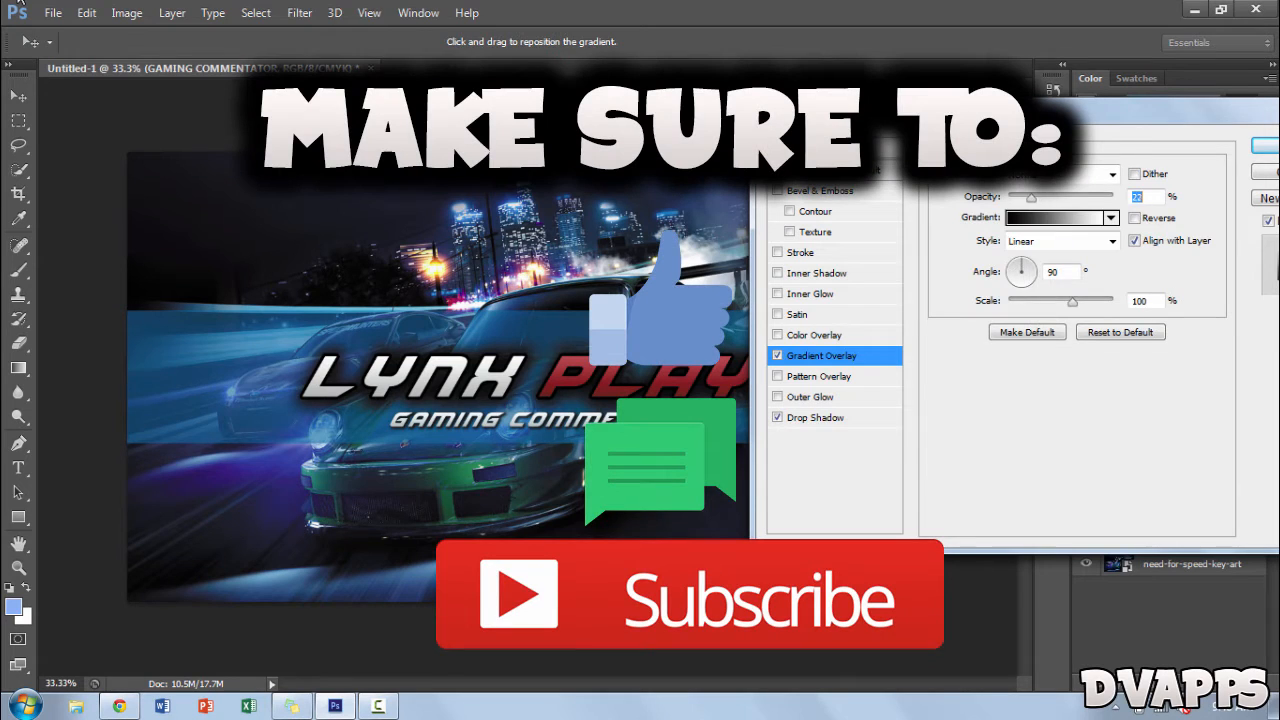
pyautogui.click(800, 252)
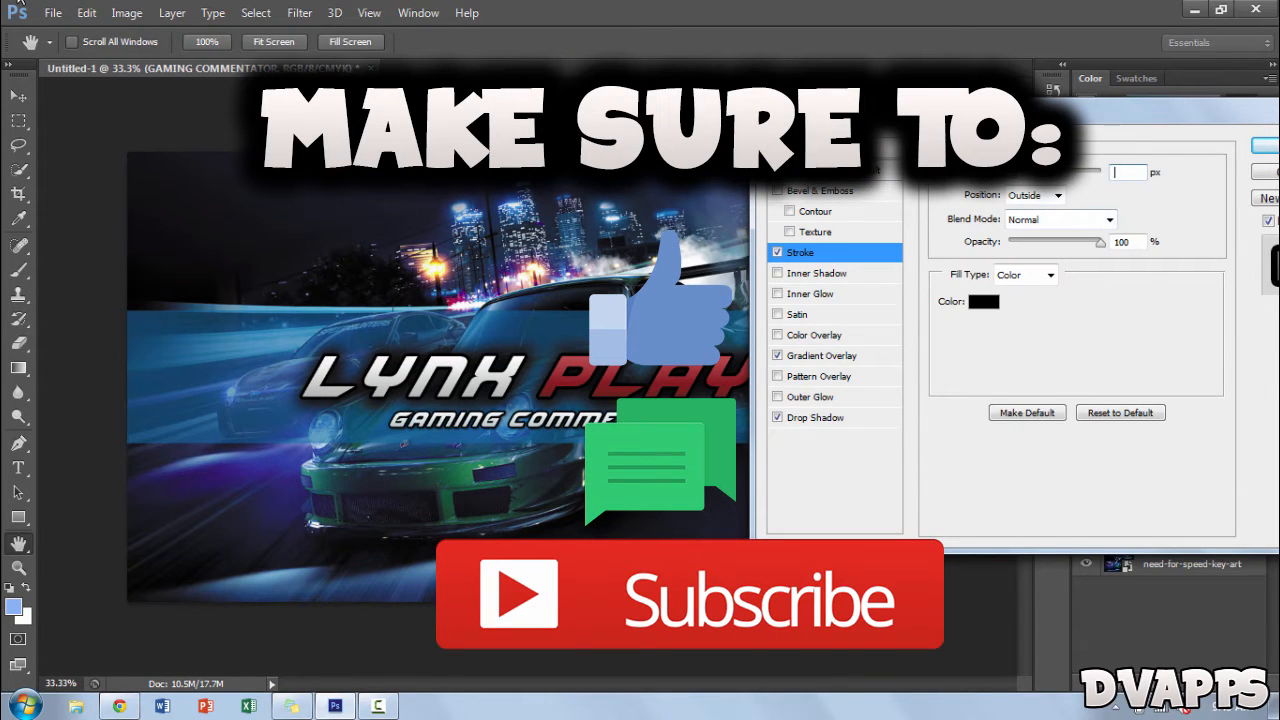